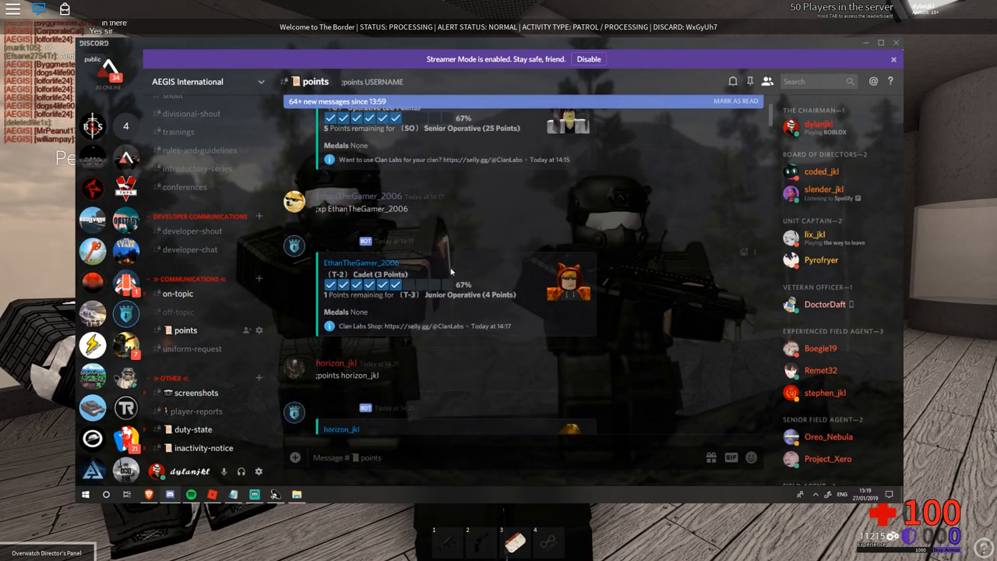
Switch to the #duty-state channel and scroll through members' duty log posts
{"action": "scroll", "scroll_direction": "down", "scroll_amount": 3}
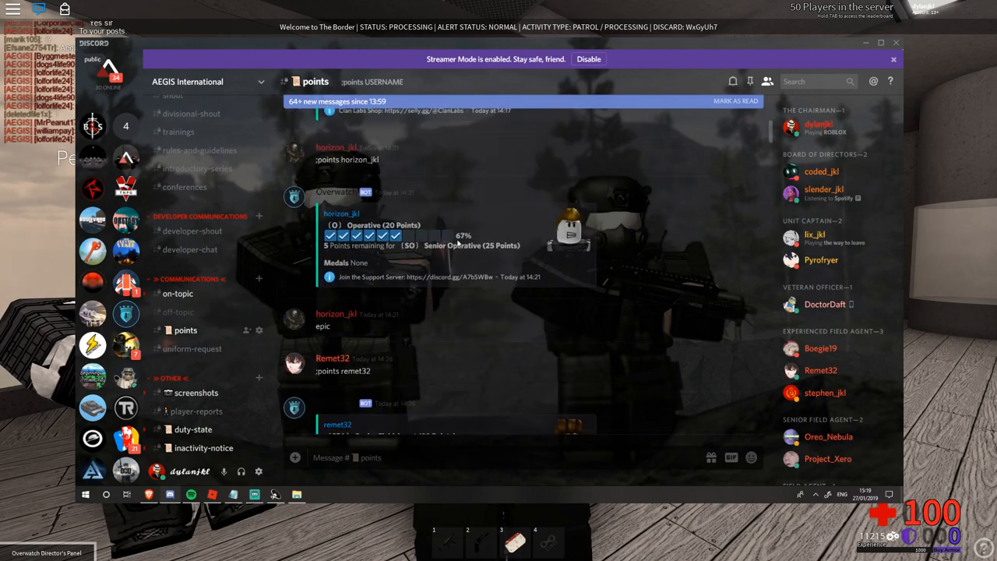
{"action": "scroll", "scroll_direction": "down", "scroll_amount": 3}
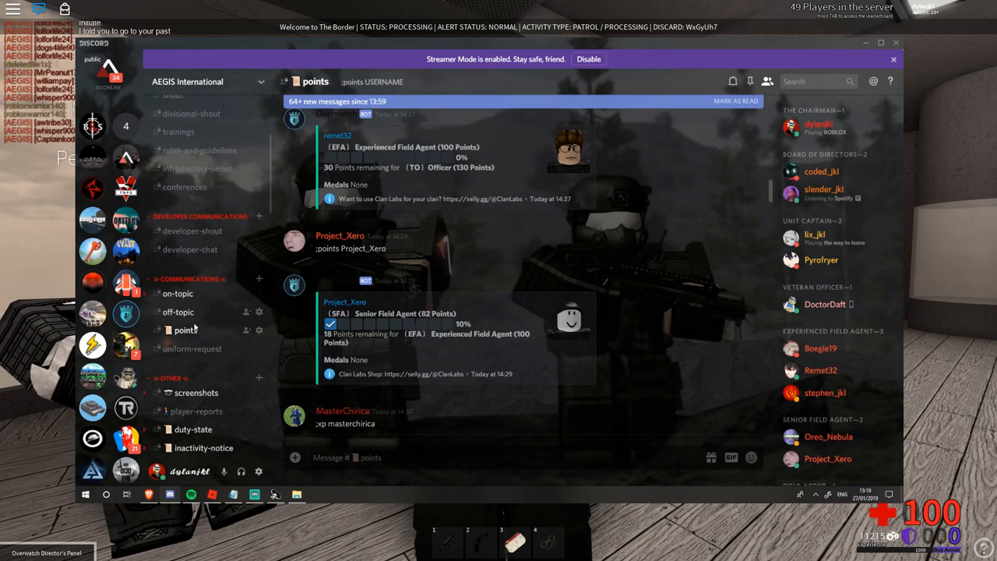
{"action": "scroll", "scroll_direction": "down", "scroll_amount": 3}
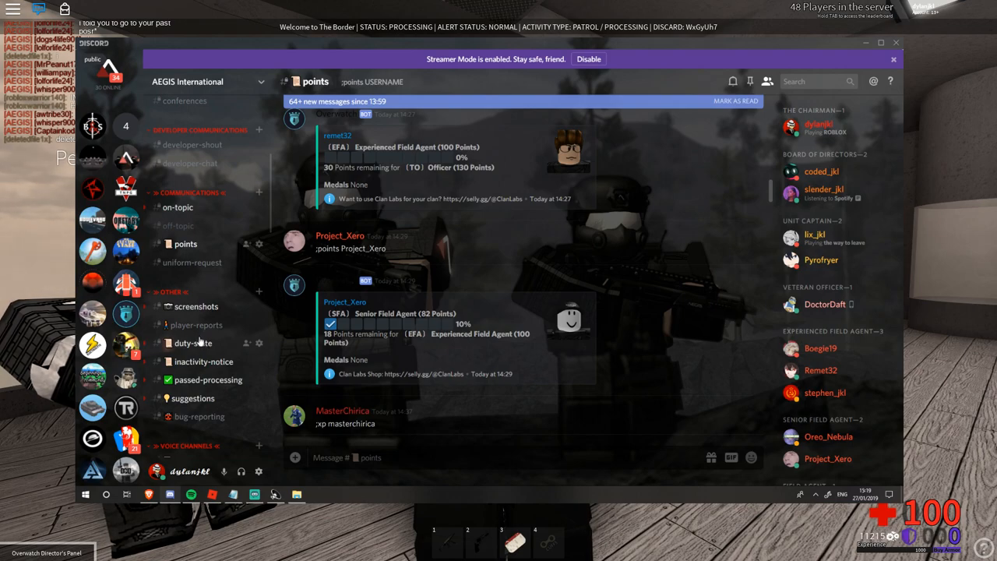
{"action": "left_click", "coordinate": [193, 342]}
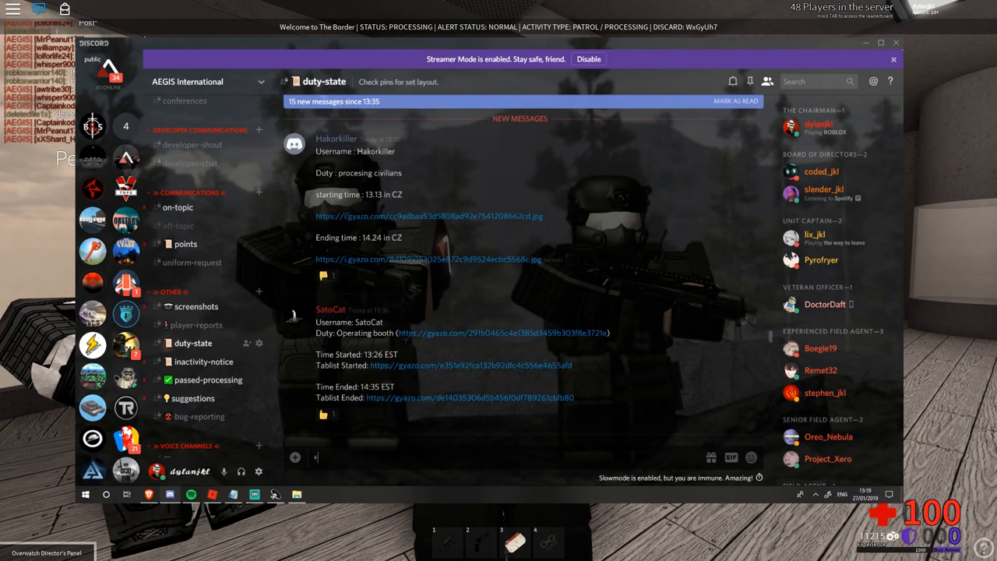
{"action": "mouse_move", "coordinate": [349, 349]}
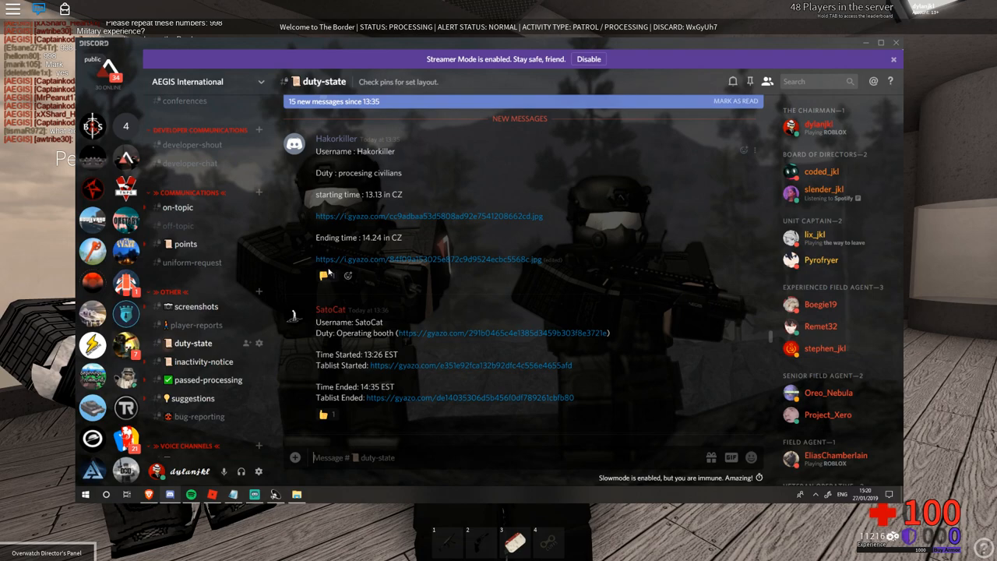
{"action": "mouse_move", "coordinate": [322, 276]}
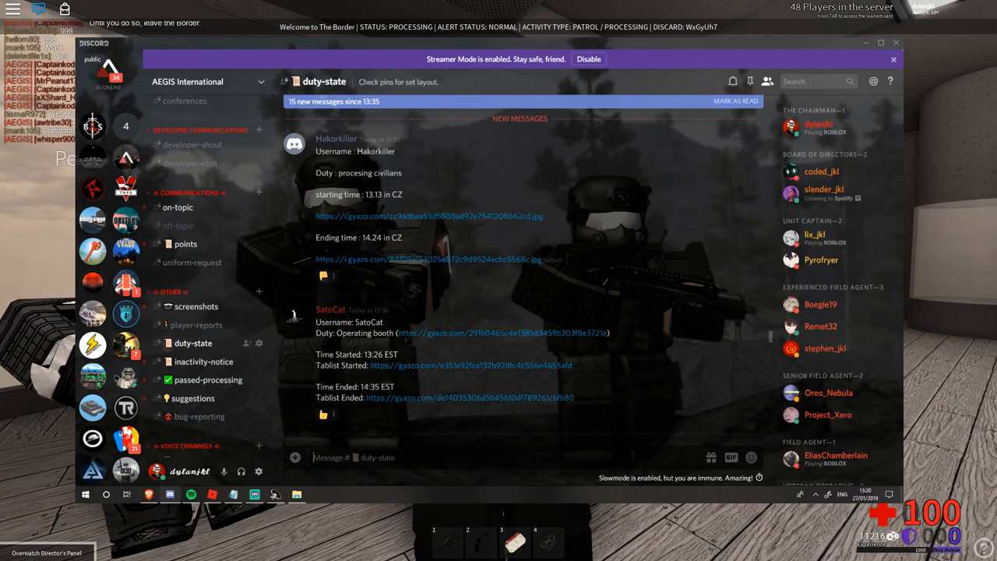
{"action": "scroll", "scroll_direction": "down", "scroll_amount": 3}
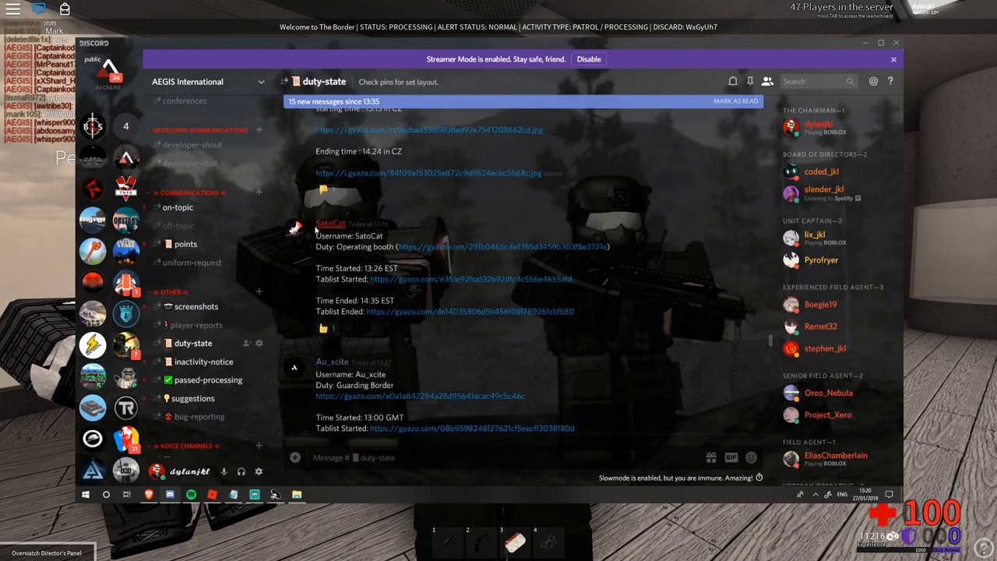
{"action": "mouse_move", "coordinate": [324, 337]}
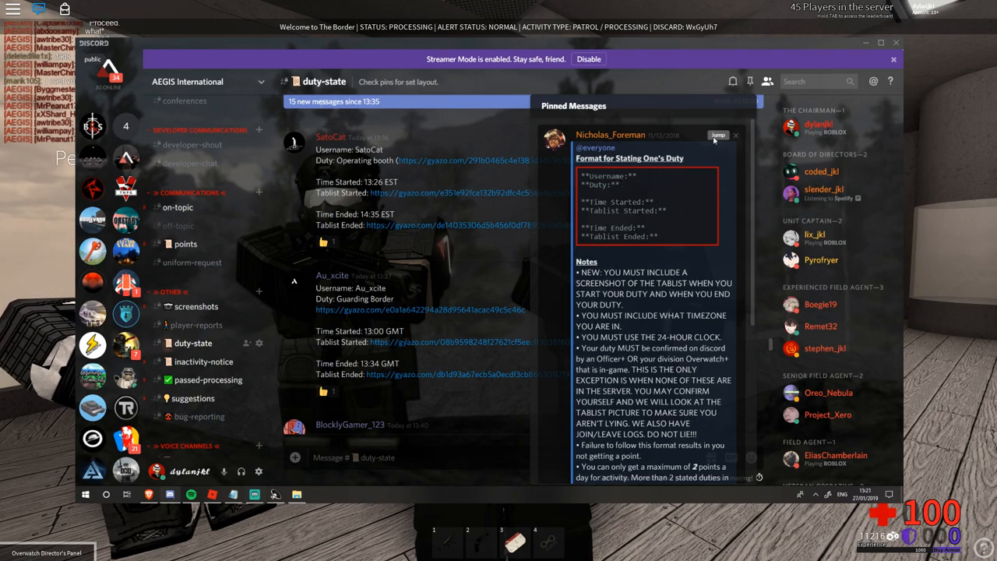
Fill the template with username dylanjkl, duty 'Sitting in the office' and start time 15:21PM
{"action": "left_click", "coordinate": [717, 134]}
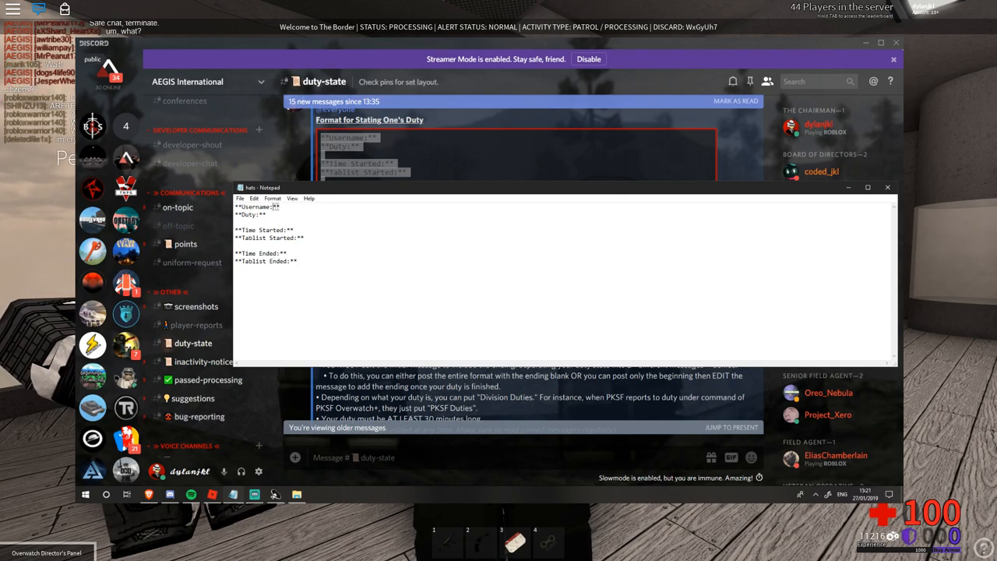
{"action": "type", "text": "dylanjkl"}
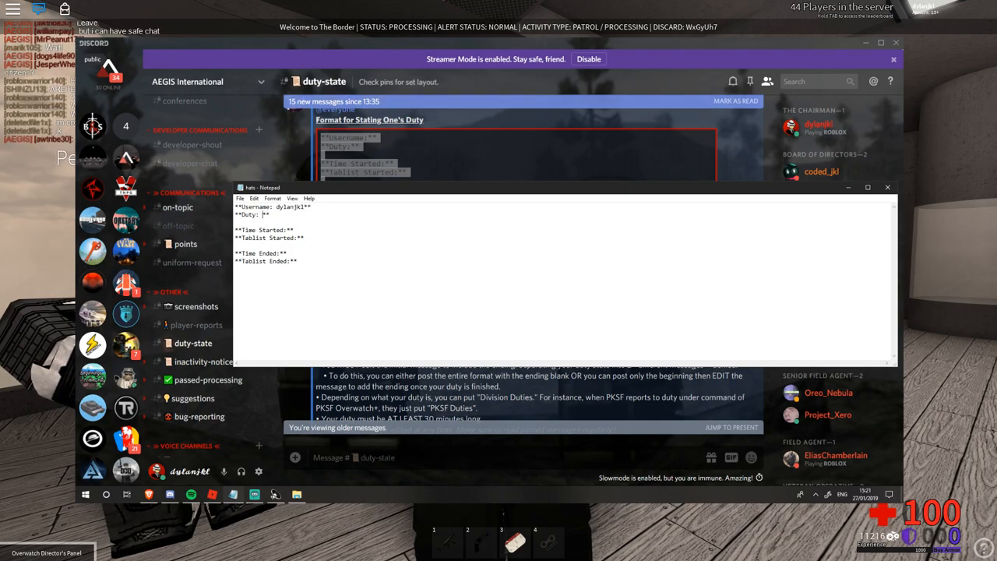
{"action": "type", "text": "Sitting in the office"}
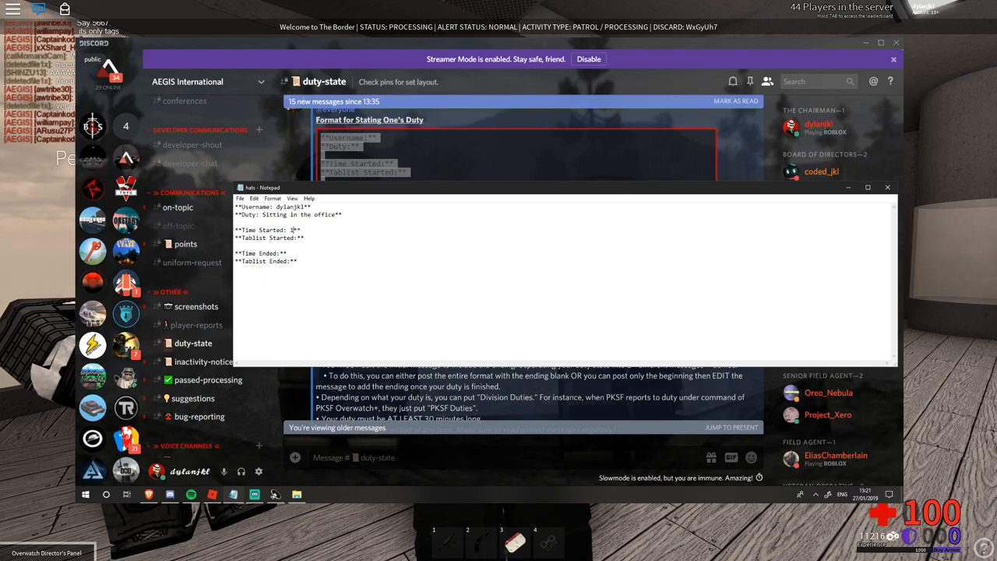
{"action": "type", "text": "15:21PM"}
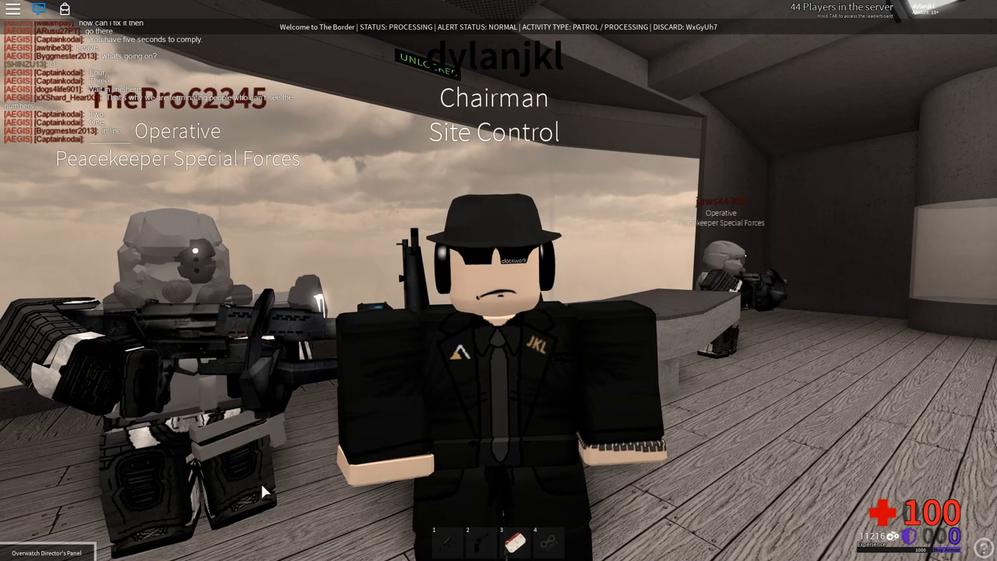
Show the Roblox team scoreboard over the game view
{"action": "key", "text": "tab"}
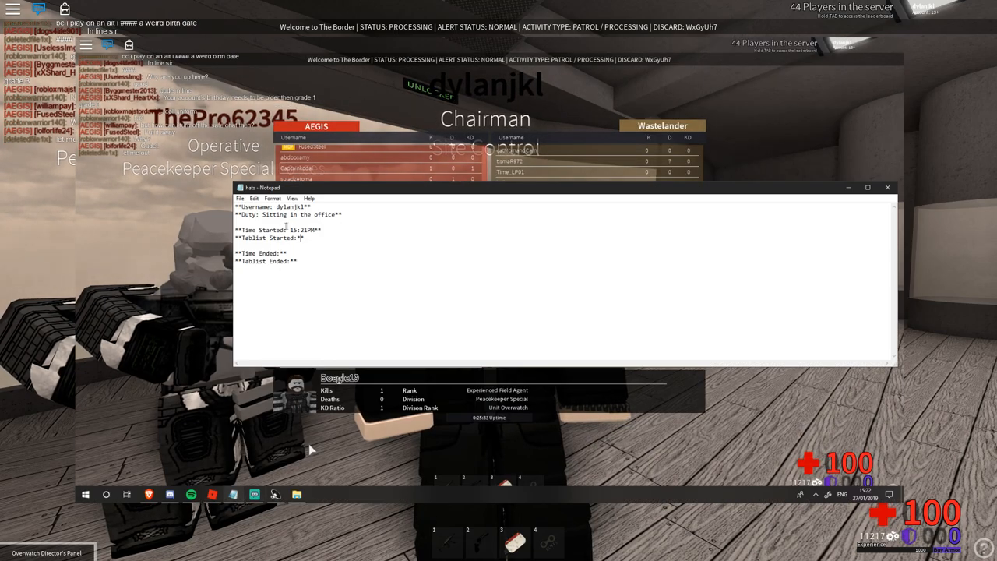
{"action": "type", "text": "http://prntscr.com/mcuexb"}
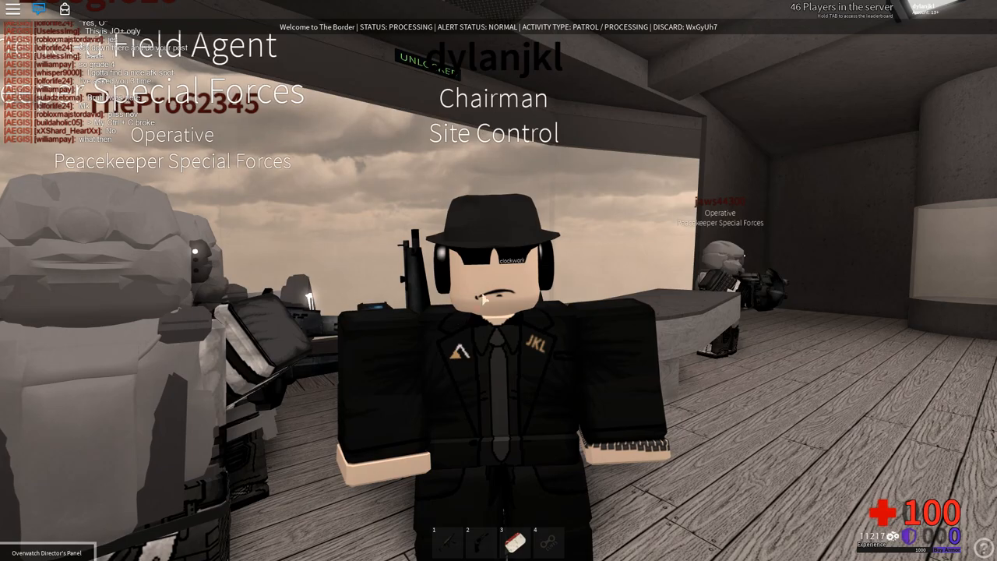
Show the team scoreboard for the end-of-duty screenshot, then hide it again
{"action": "key", "text": "Tab"}
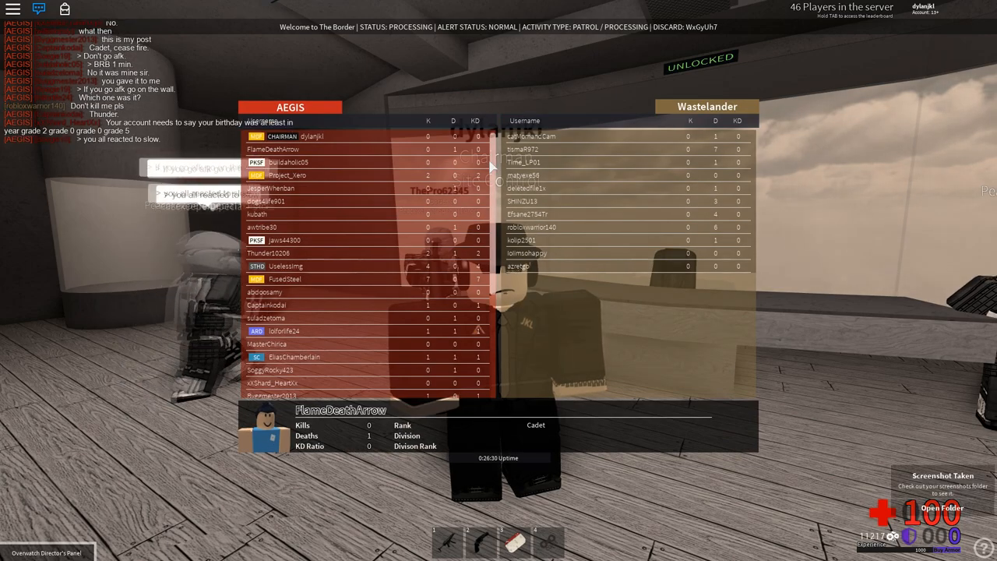
{"action": "key", "text": "tab"}
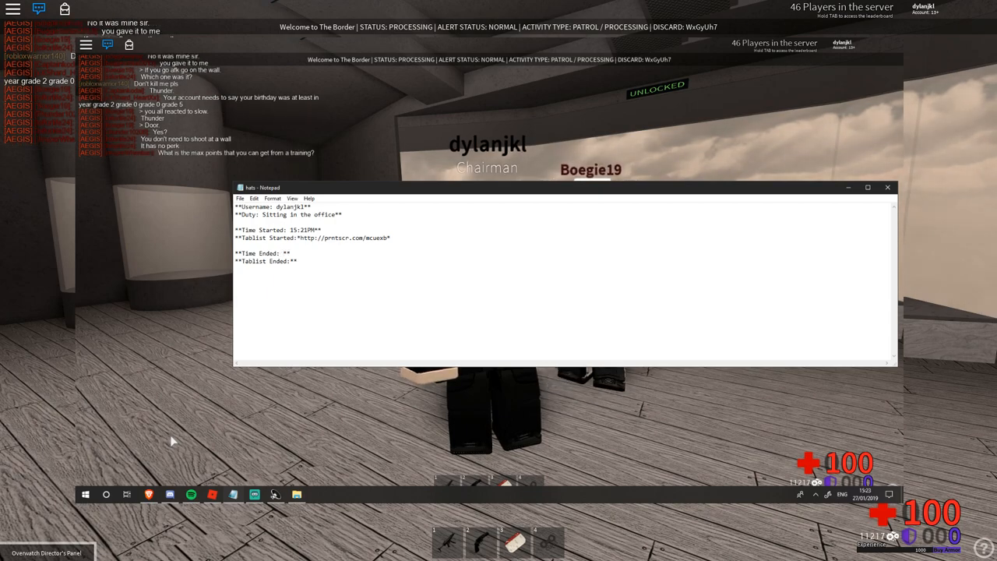
Enter end time 16:00PM and copy the whole completed duty form to the clipboard
{"action": "type", "text": "4:0"}
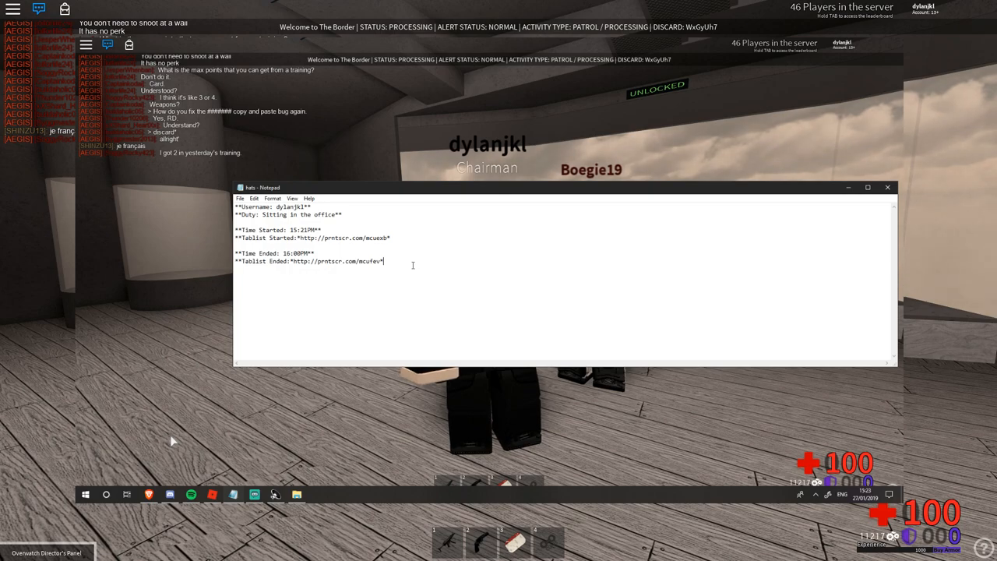
{"action": "key", "text": "ctrl+a"}
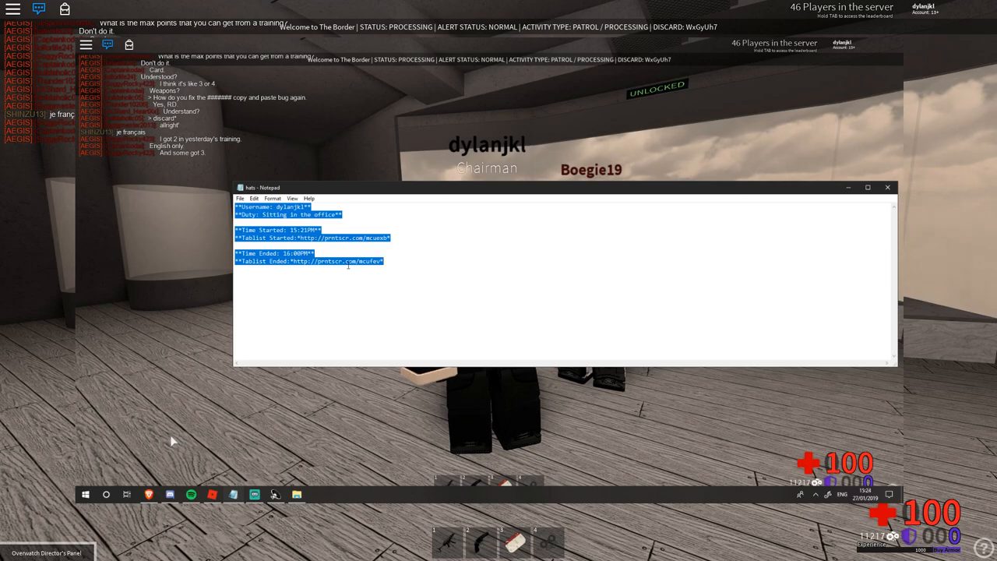
{"action": "right_click", "coordinate": [346, 265]}
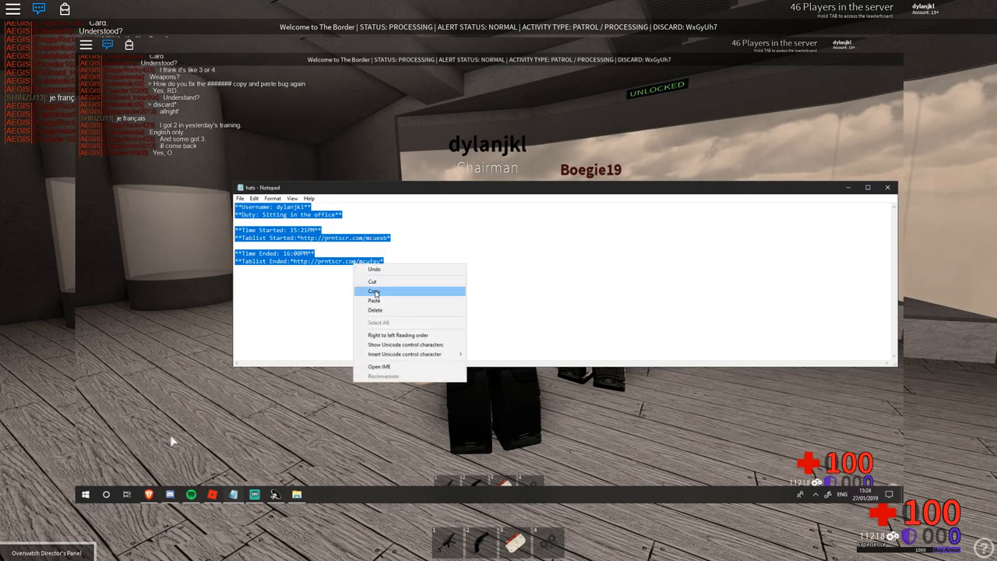
{"action": "left_click", "coordinate": [374, 292]}
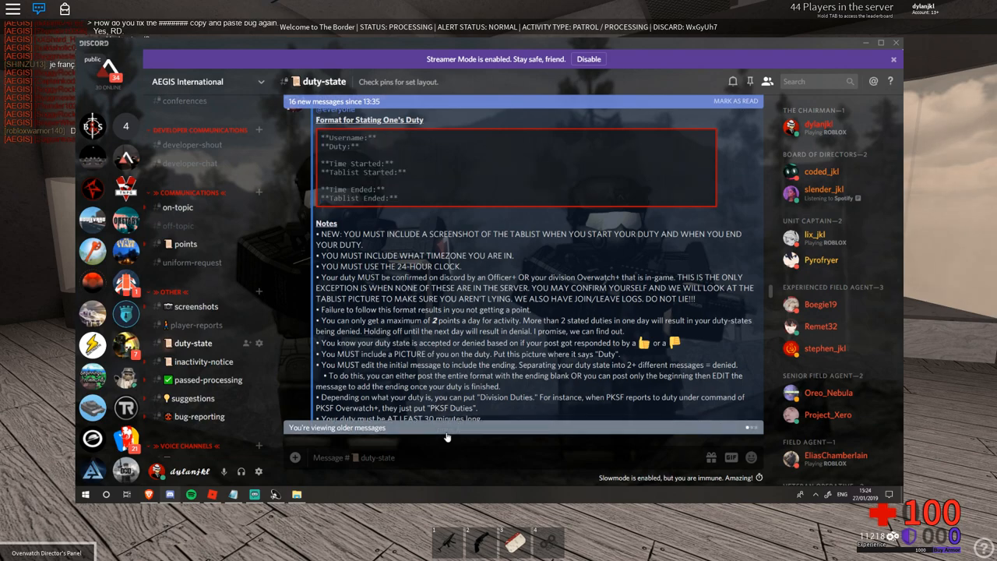
Review the posted duty message with its screenshot embeds, then return to the #points channel
{"action": "scroll", "scroll_direction": "down", "scroll_amount": 3}
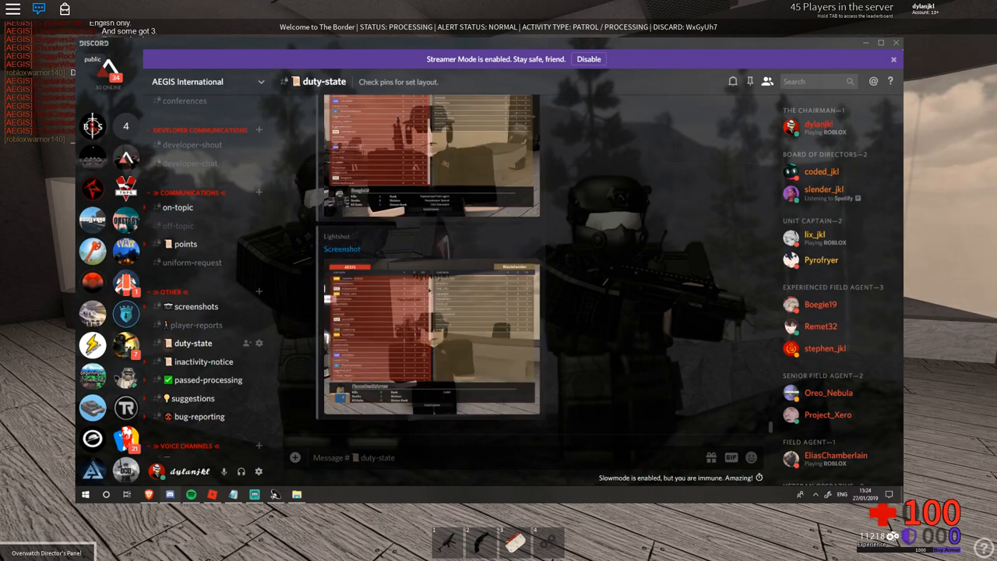
{"action": "scroll", "scroll_direction": "up", "scroll_amount": 3}
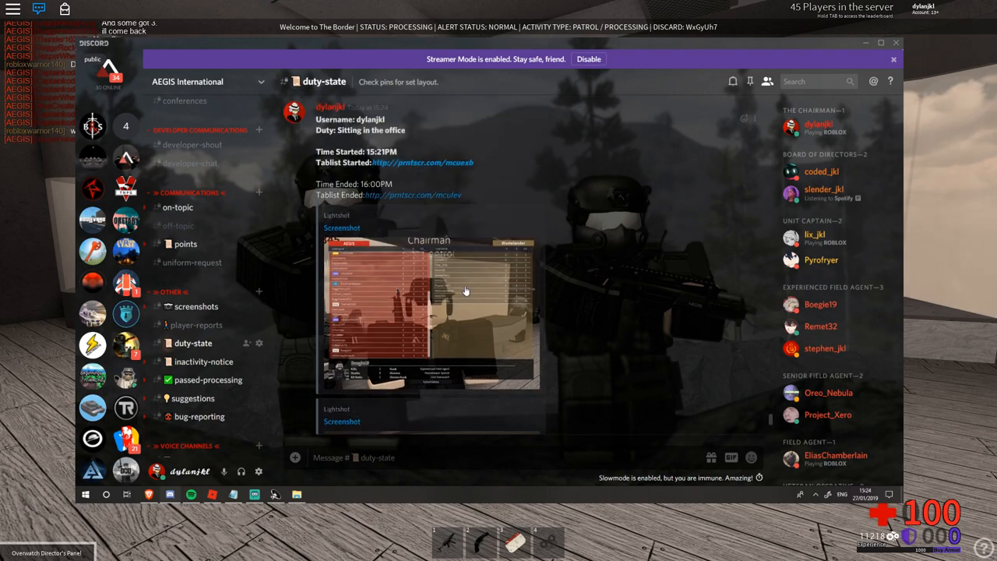
{"action": "scroll", "scroll_direction": "down", "scroll_amount": 3}
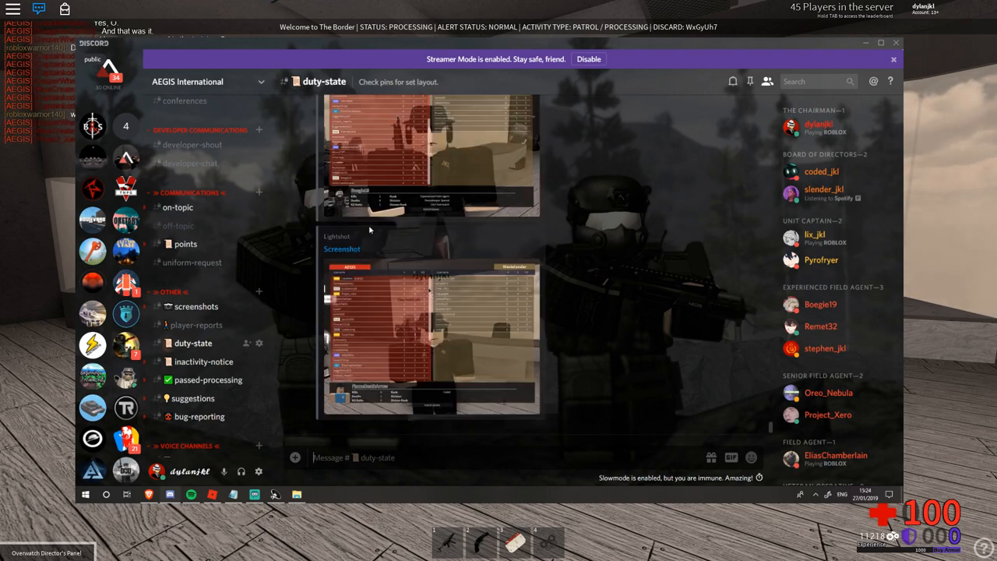
{"action": "right_click", "coordinate": [389, 195]}
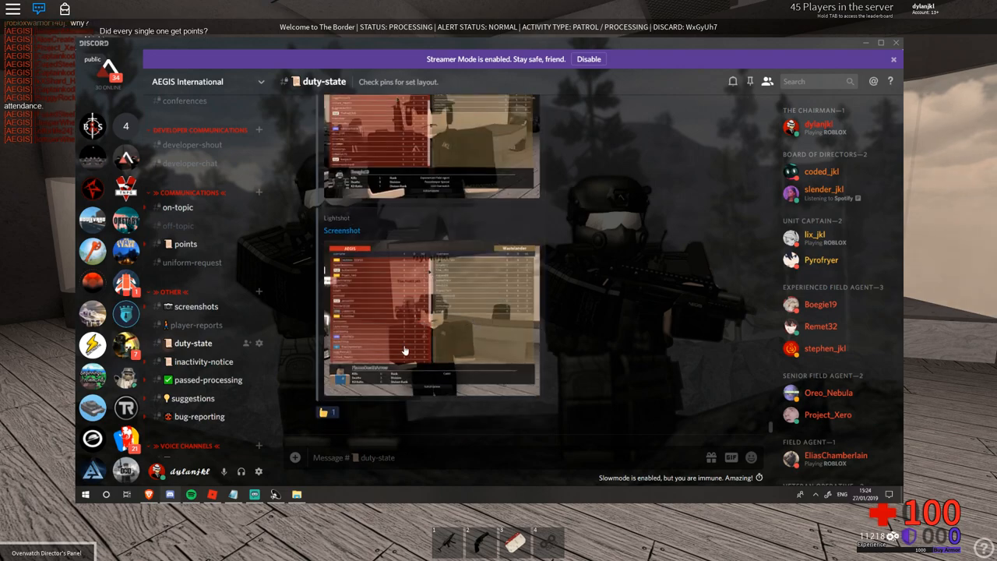
{"action": "mouse_move", "coordinate": [293, 433]}
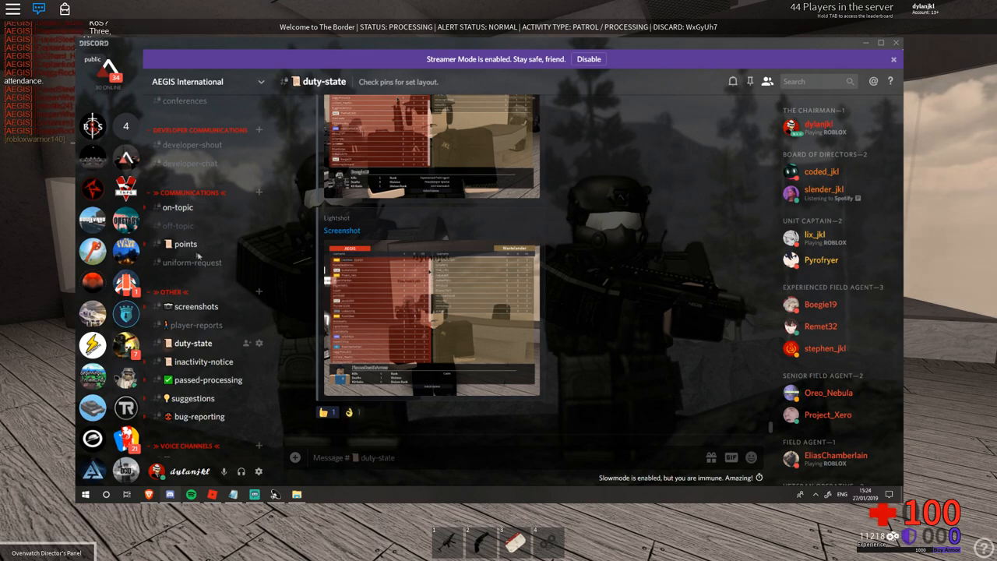
{"action": "left_click", "coordinate": [185, 243]}
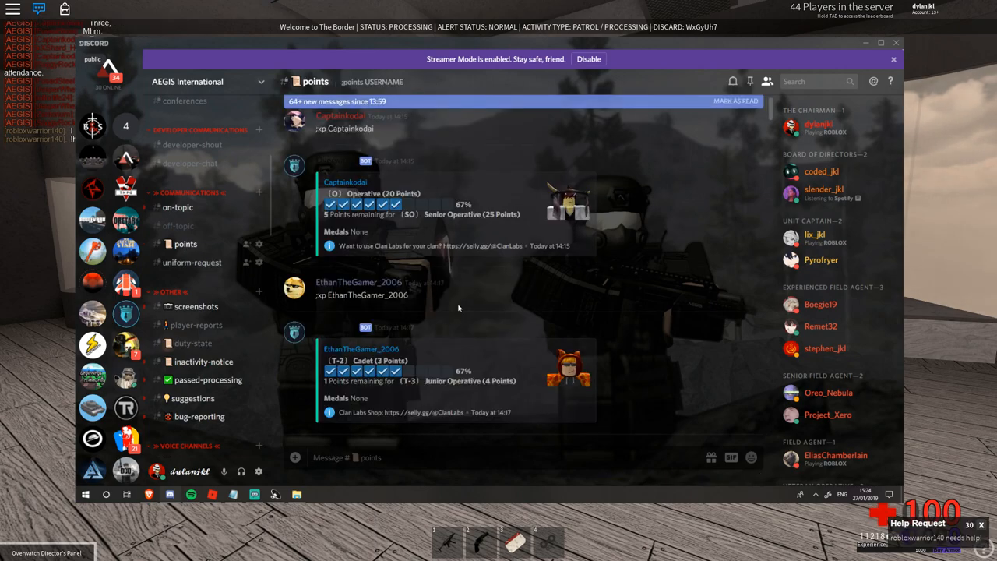
{"action": "scroll", "scroll_direction": "down", "scroll_amount": 3}
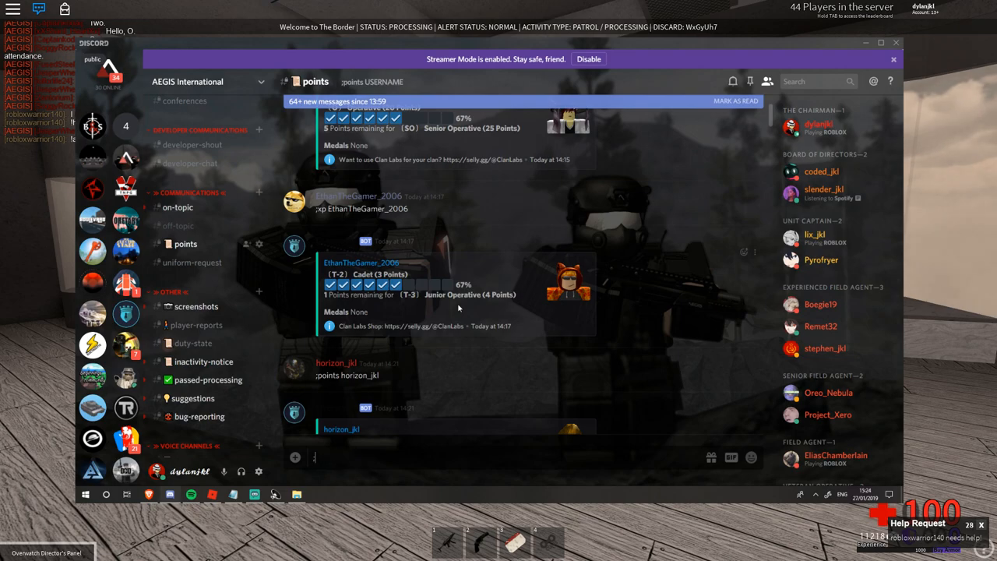